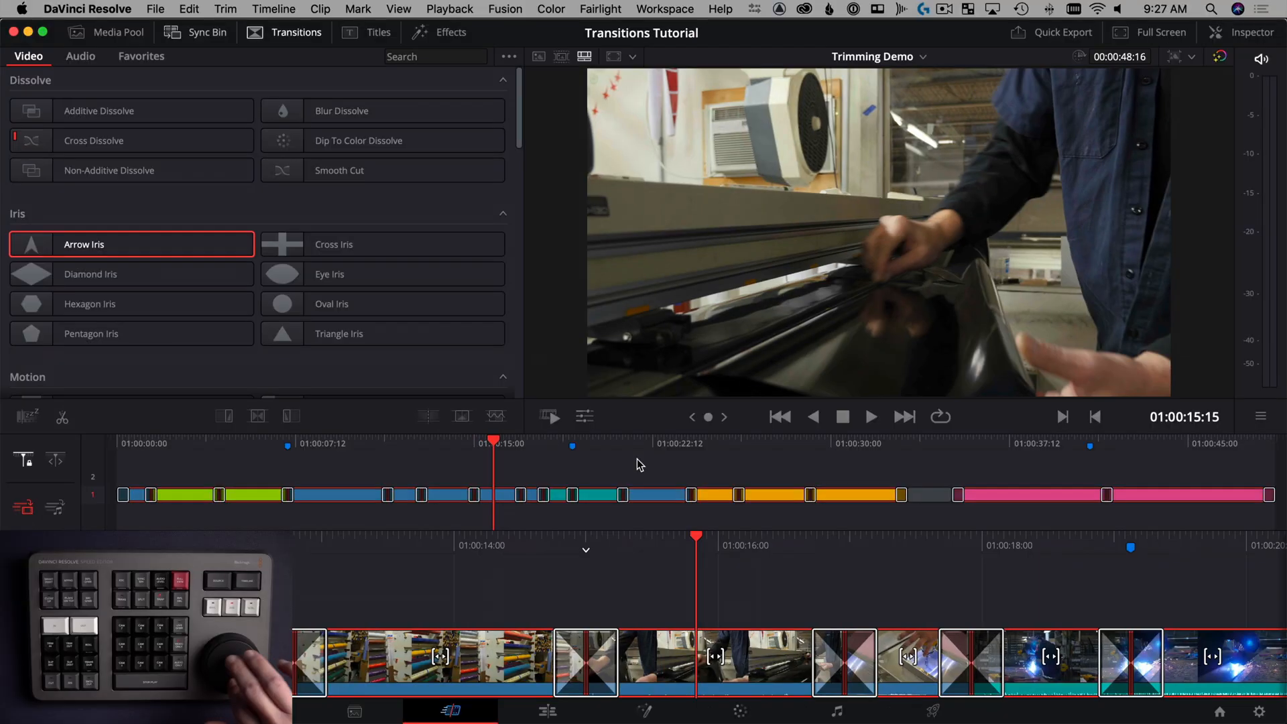
Add a dissolve on the edit between the two neon sign clips near four seconds.
{"action": "left_click", "coordinate": [117, 32]}
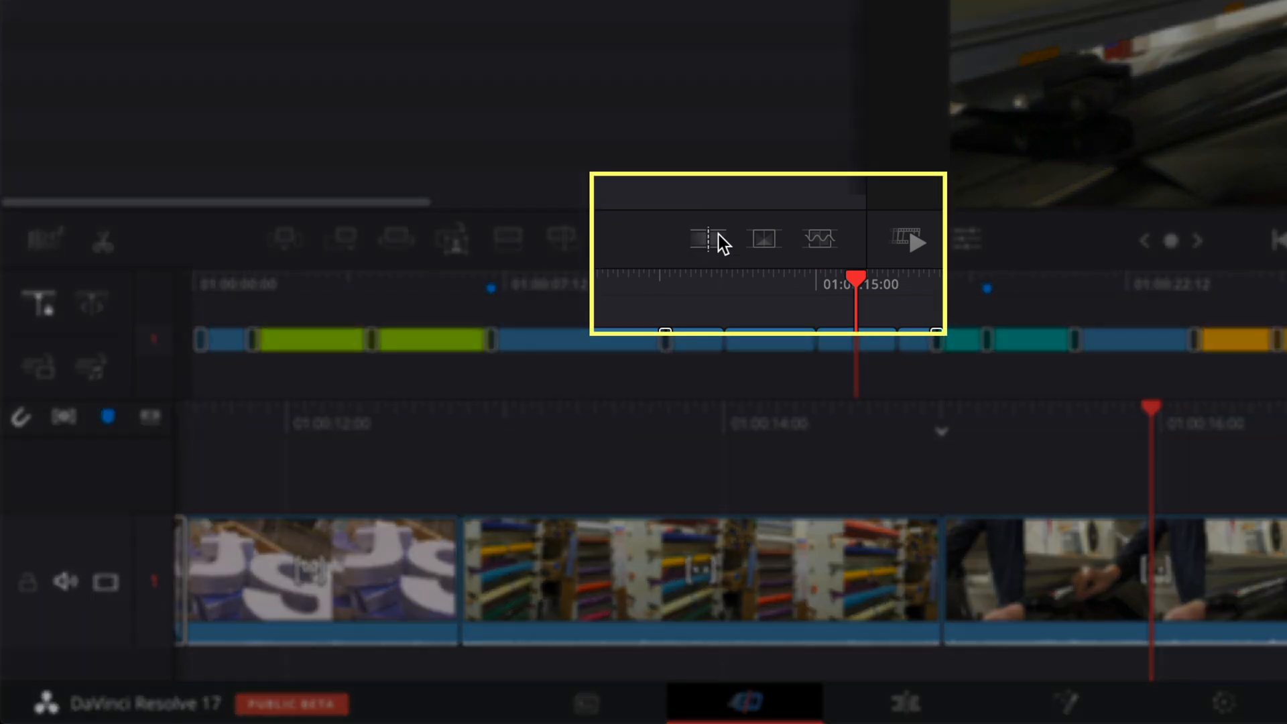
{"action": "mouse_move", "coordinate": [762, 240]}
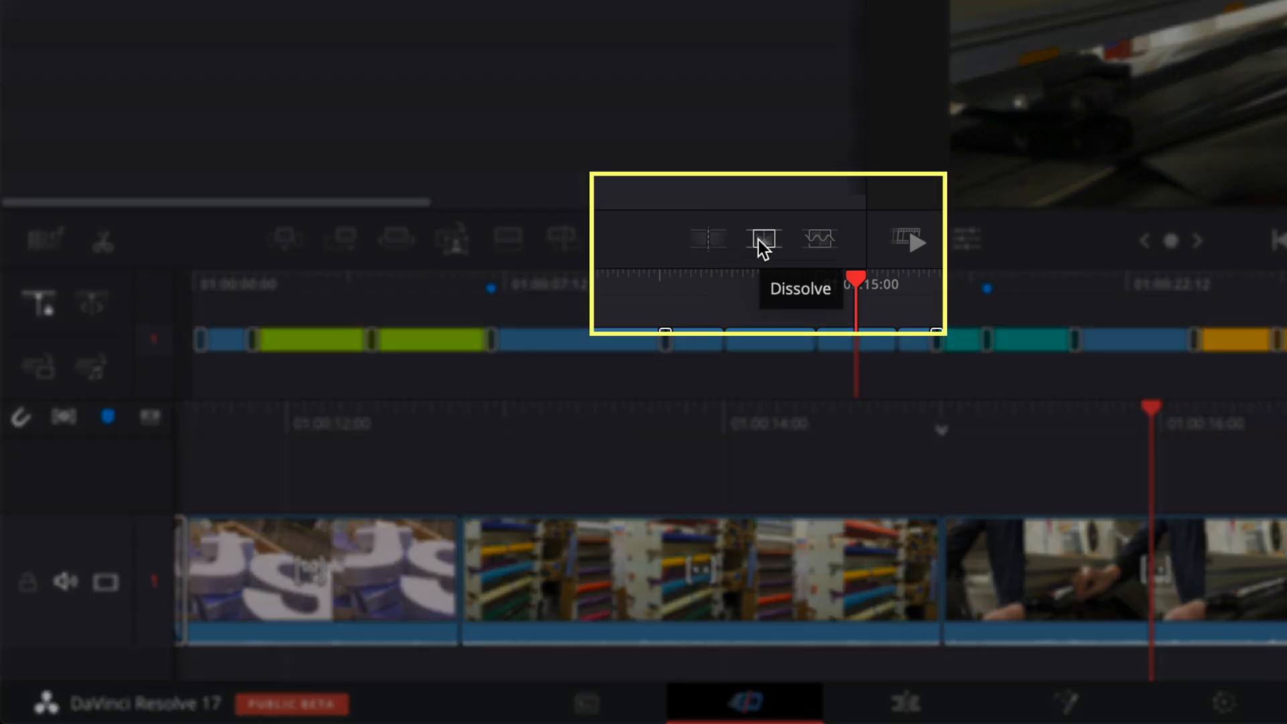
{"action": "mouse_move", "coordinate": [818, 240]}
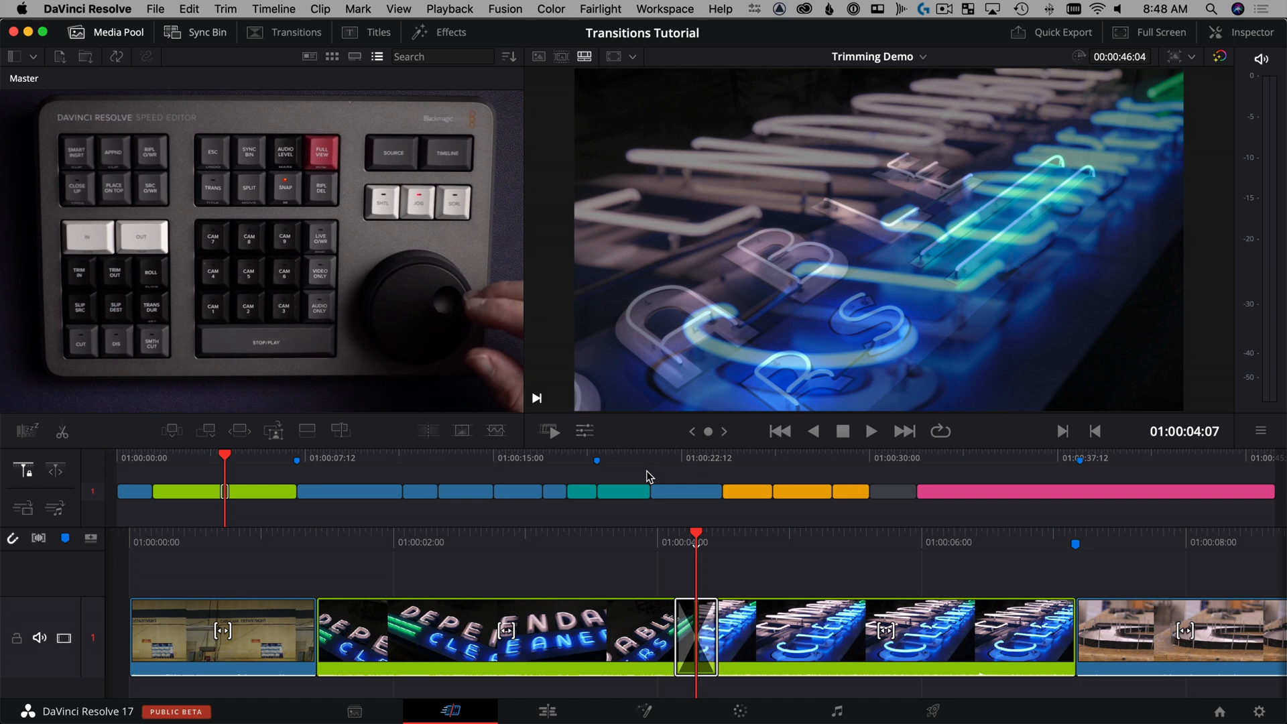
Apply the default transition to the neon clip edit, leaving the project marked as edited.
{"action": "left_click", "coordinate": [547, 711]}
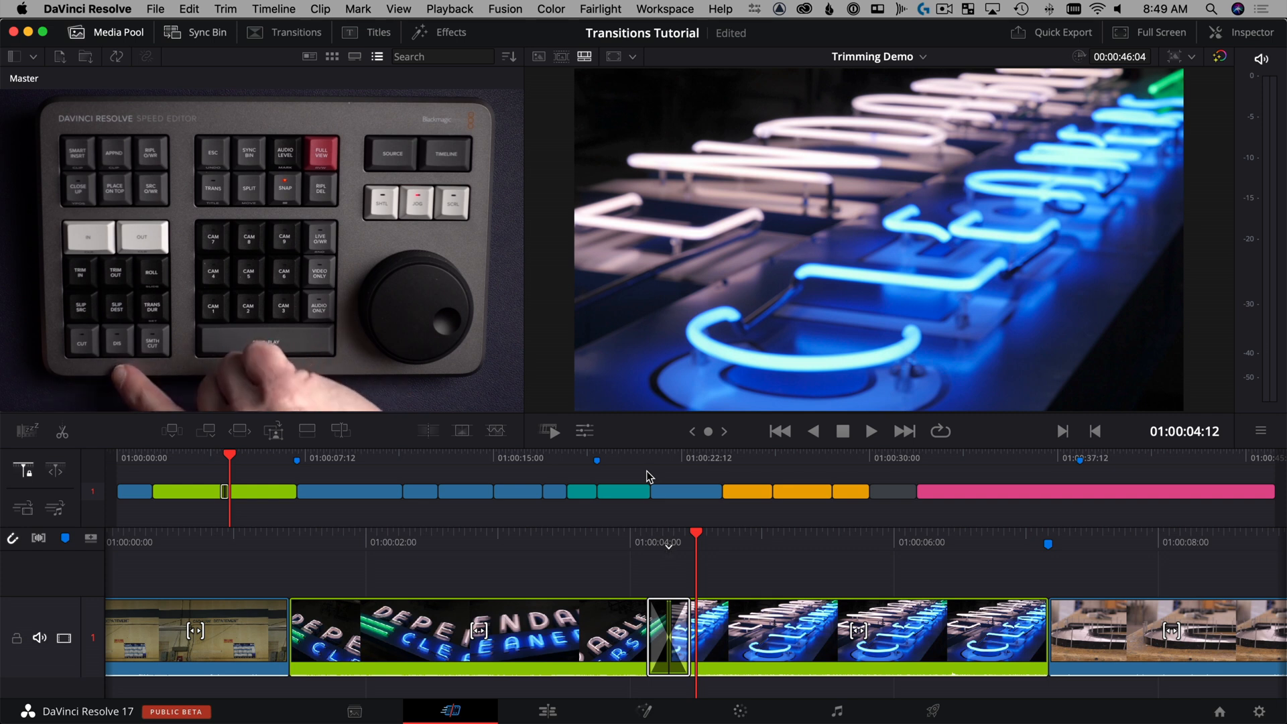
Inspect the audio Cross Fade under the neon transition on Audio 1 in the Edit page.
{"action": "left_click", "coordinate": [547, 710]}
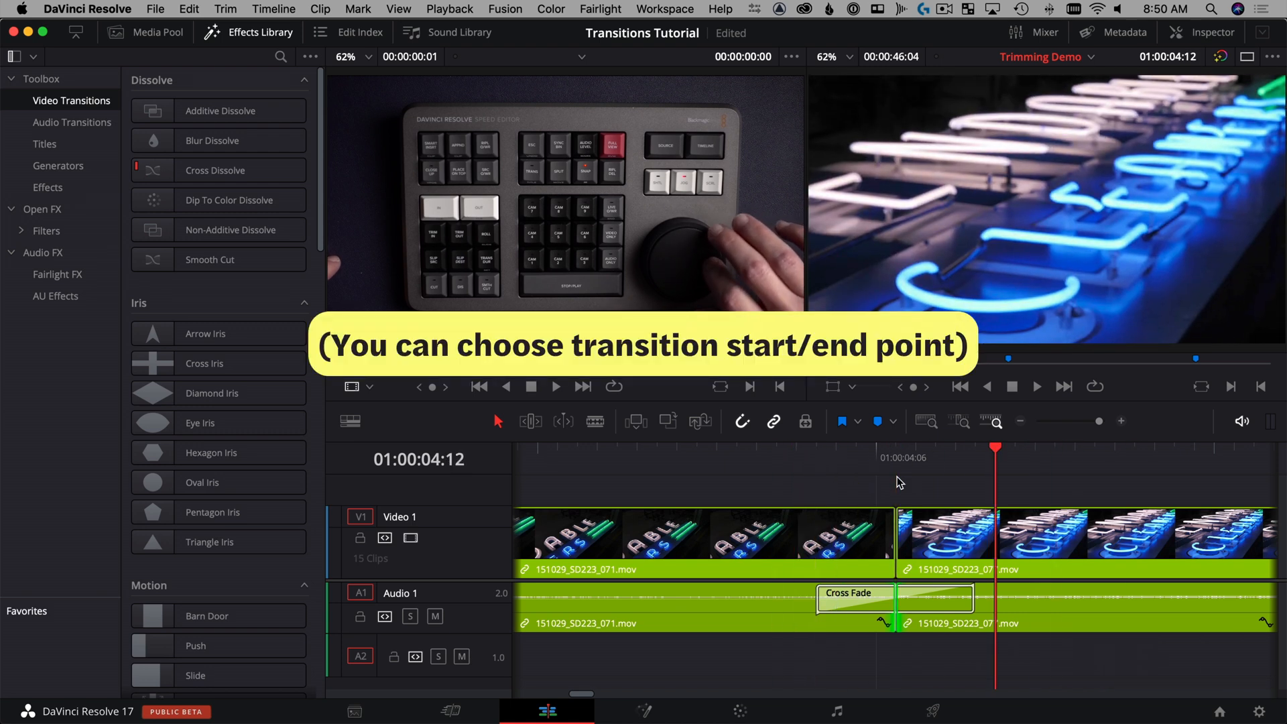
{"action": "left_click", "coordinate": [450, 711]}
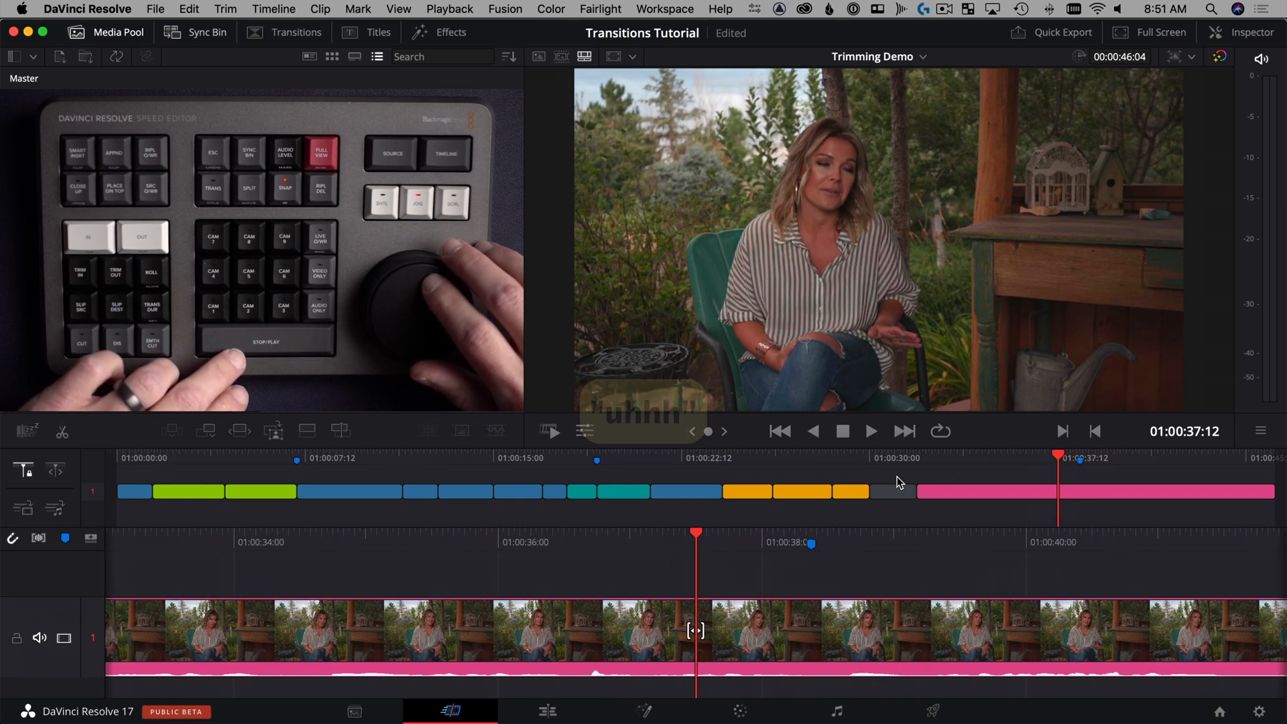
Split the outdoor interview clip on the Cut page just before 01:00:38.
{"action": "left_click", "coordinate": [870, 430]}
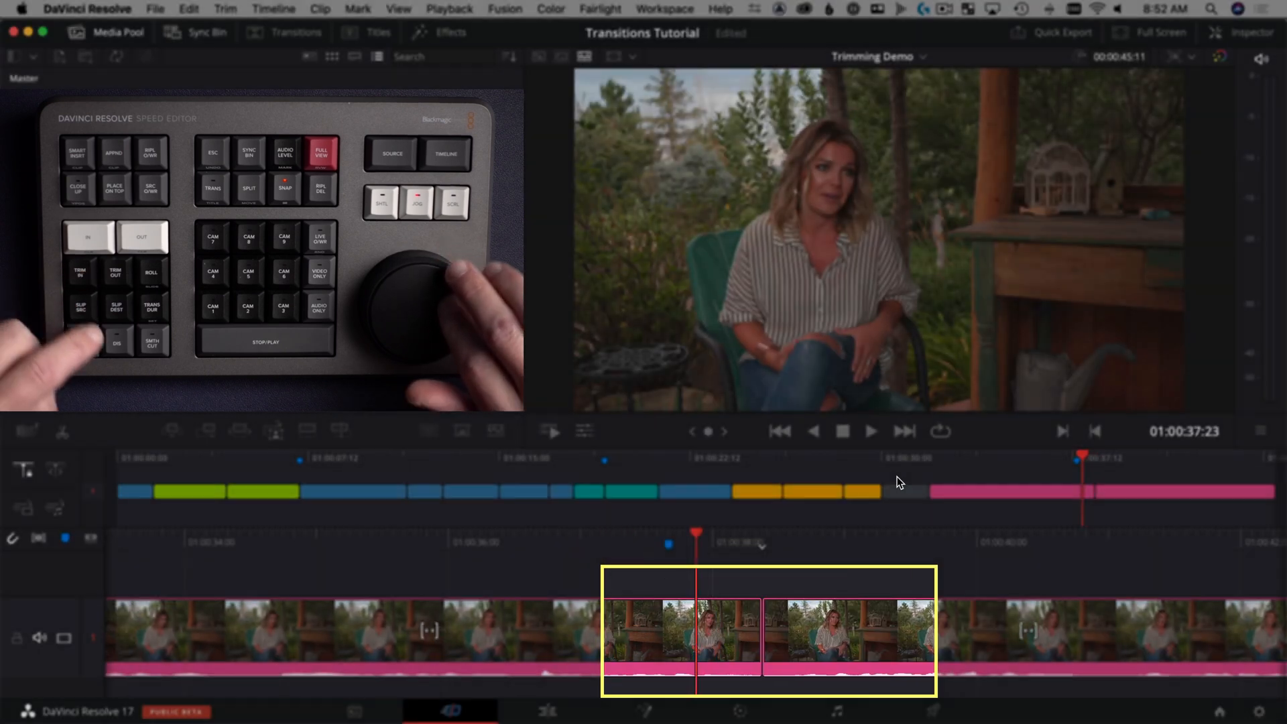
Add a transition to the new split in the interview clip near 01:00:38.
{"action": "left_click", "coordinate": [870, 430]}
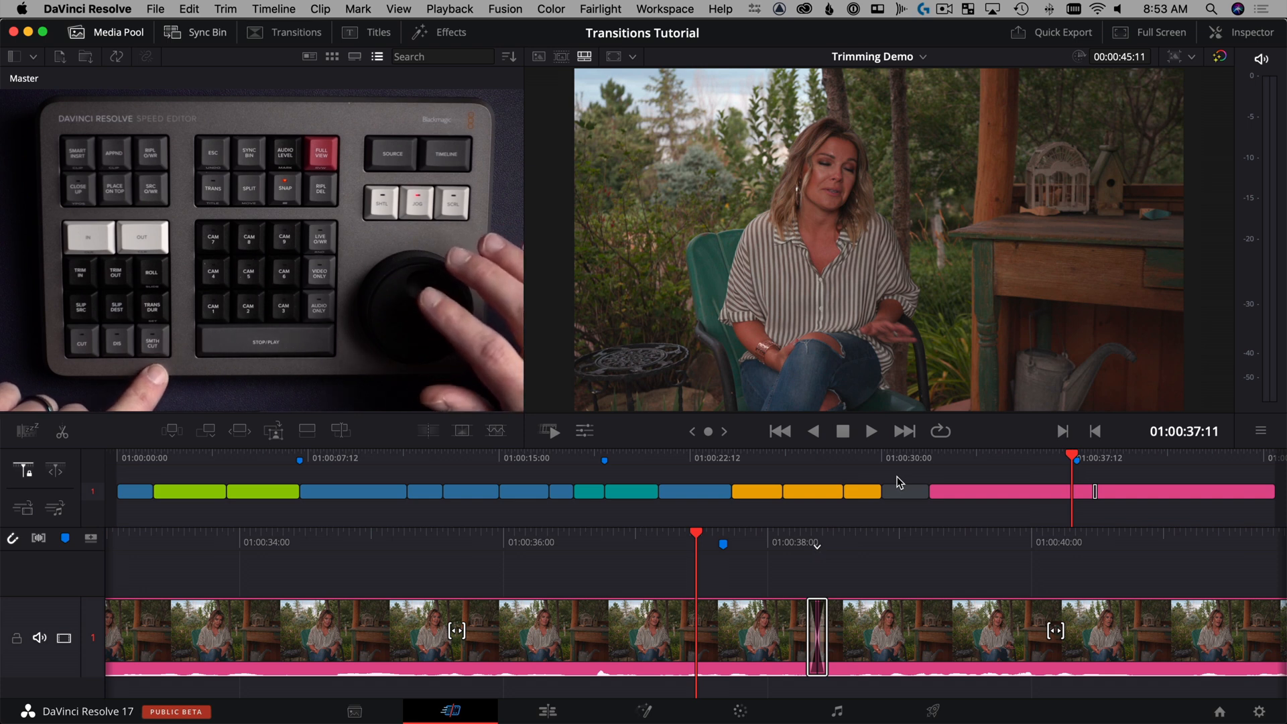
Switch to the Live Overwrite Demo timeline with the Camera 1 and Camera 2 Sync Bin shown.
{"action": "left_click", "coordinate": [196, 32]}
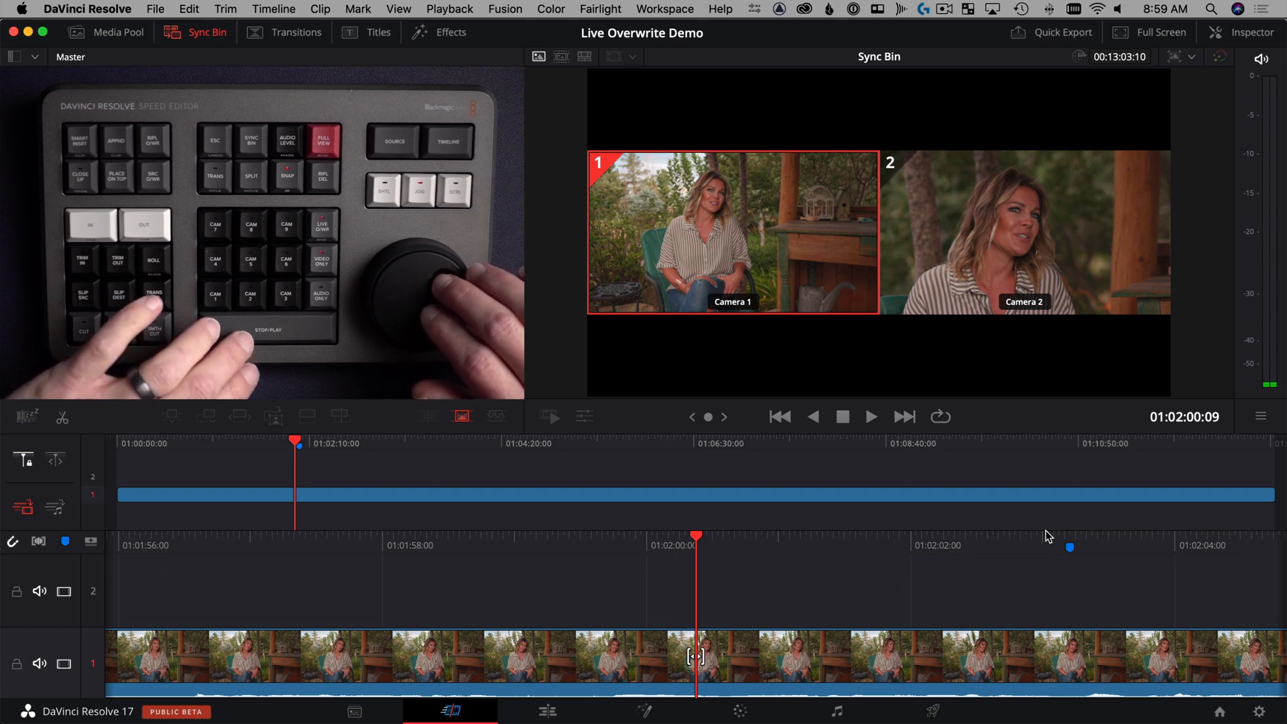
{"action": "left_click", "coordinate": [871, 416]}
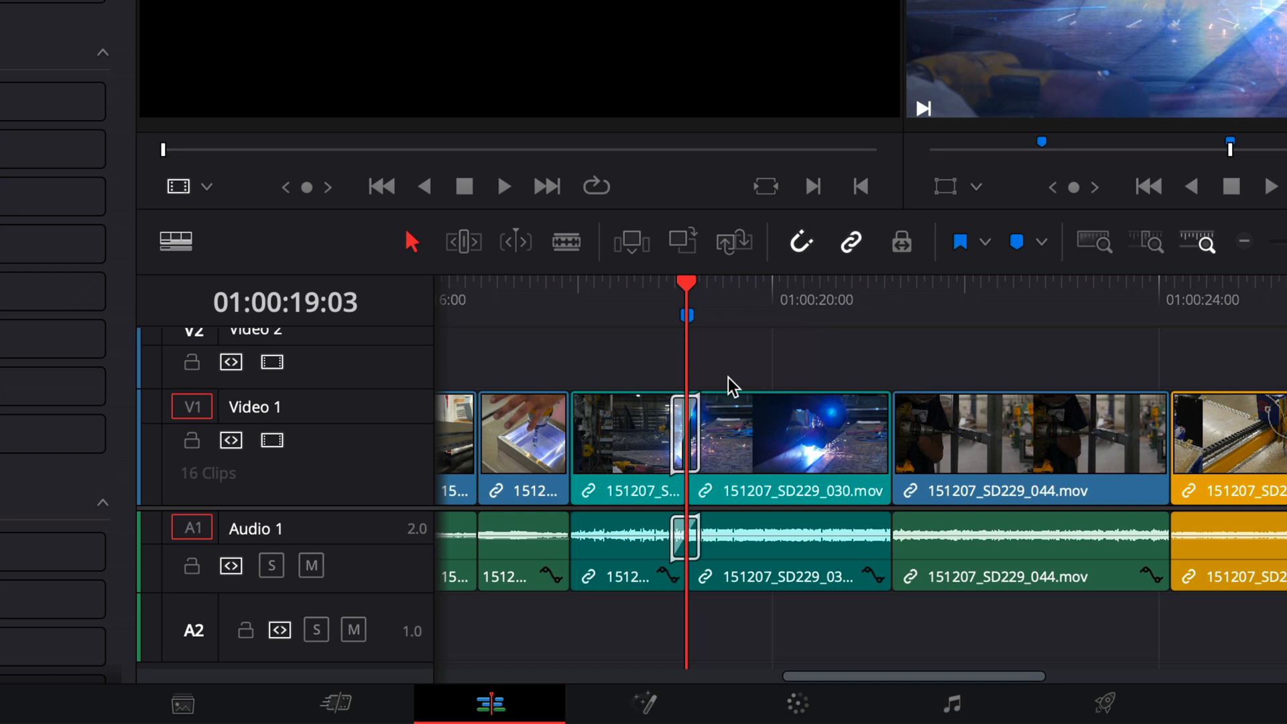
{"action": "left_click_drag", "start_coordinate": [685, 435], "coordinate": [719, 434]}
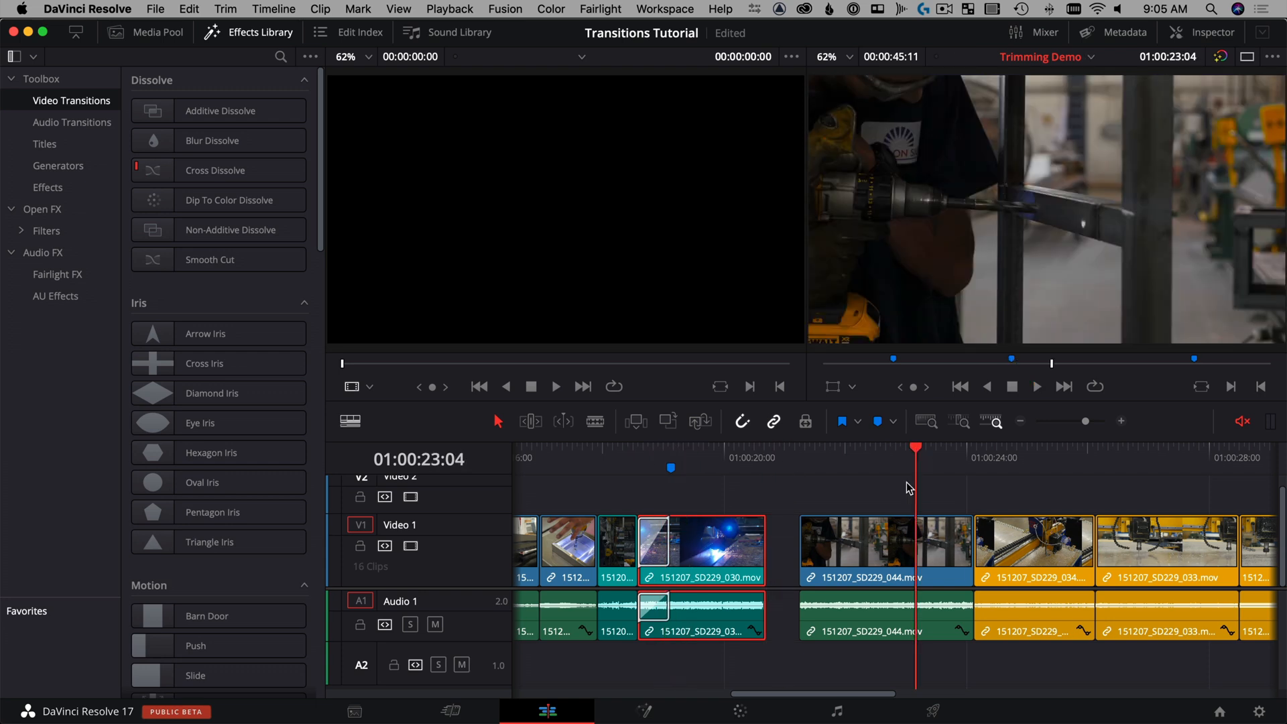
{"action": "left_click", "coordinate": [885, 550]}
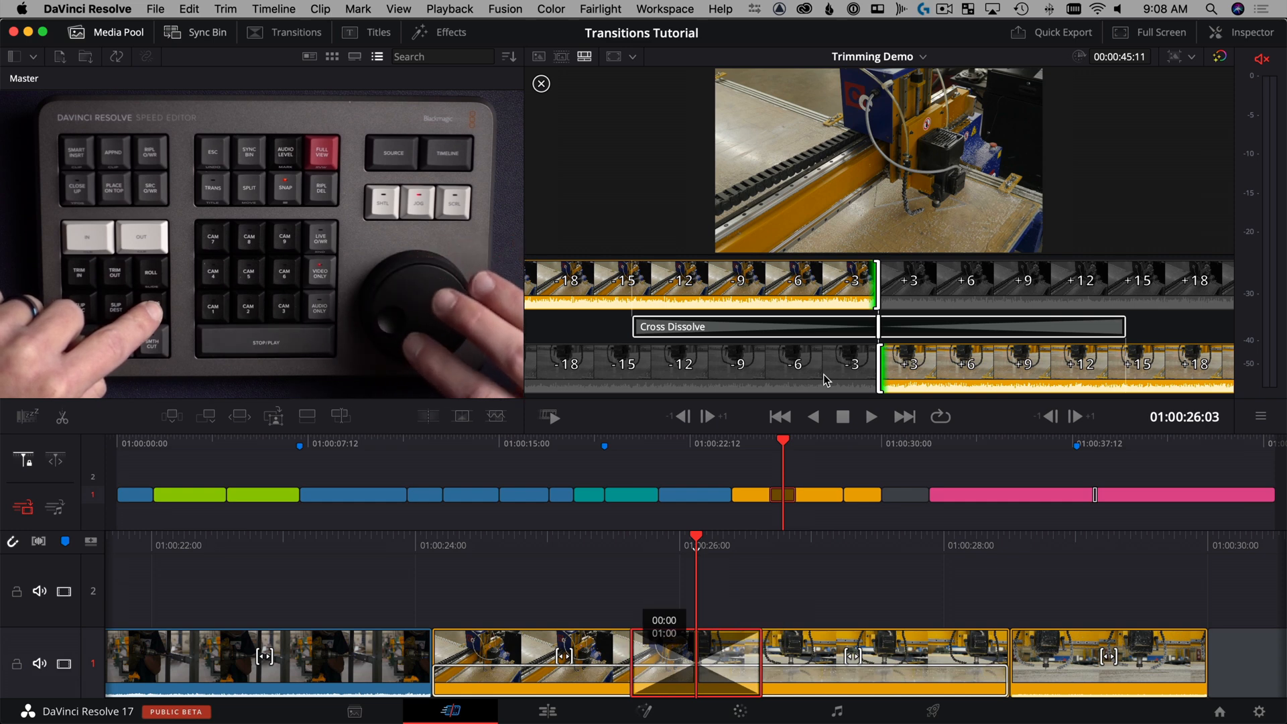
Join the two yellow workshop clips near 01:00:25 with a Cross Dissolve on the Cut page.
{"action": "left_click", "coordinate": [540, 83]}
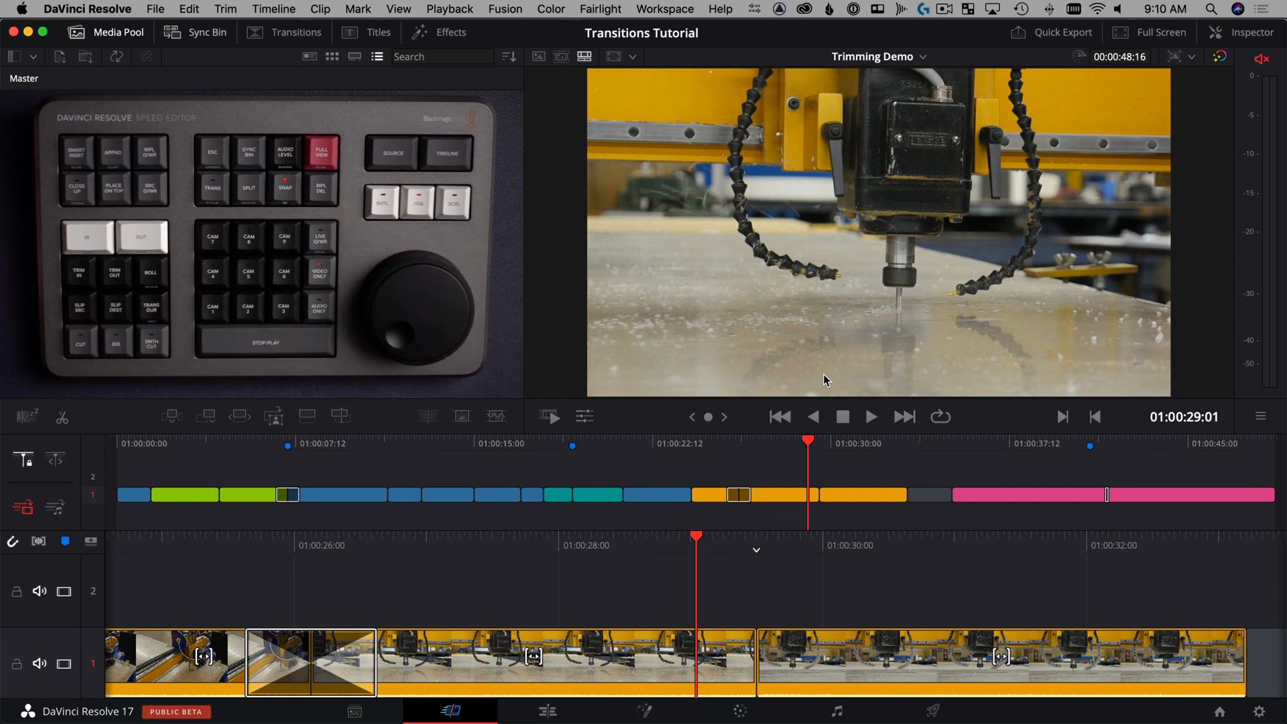
Apply an Edge Wipe from the Transitions library to the CNC clips' edit near 01:00:28.
{"action": "left_click", "coordinate": [295, 32]}
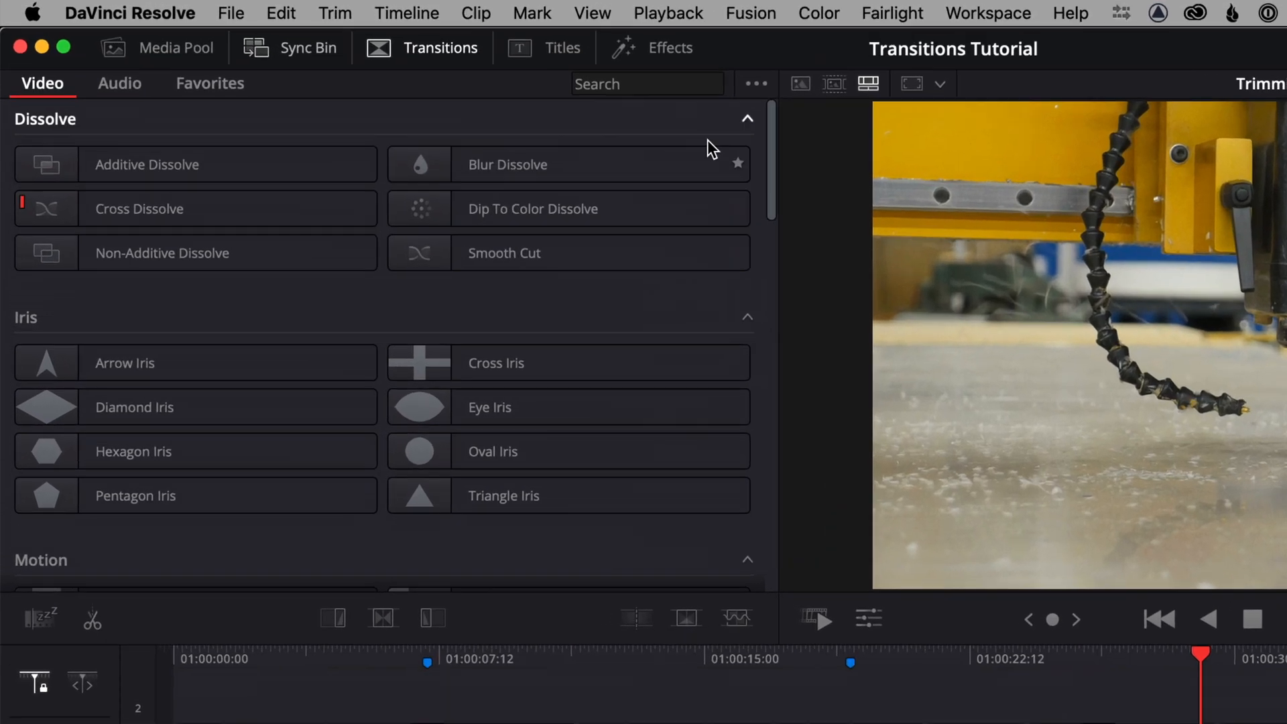
{"action": "scroll", "scroll_direction": "down", "scroll_amount": 3}
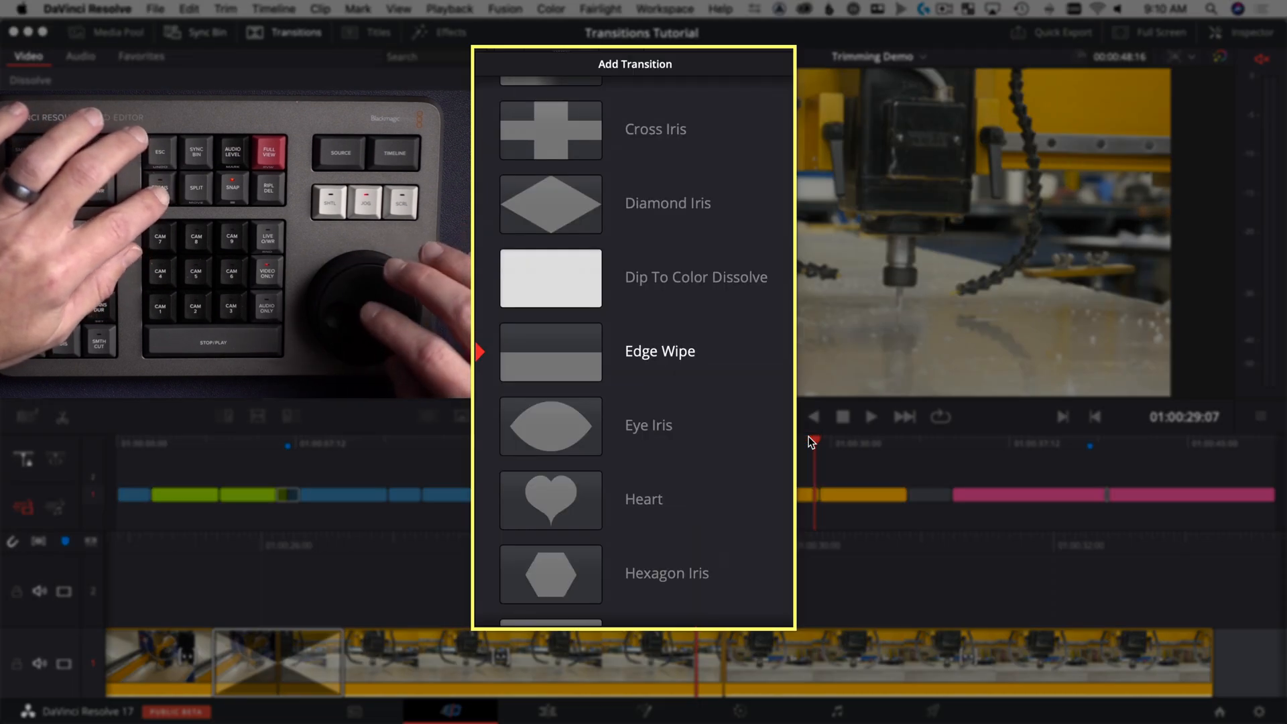
{"action": "scroll", "scroll_direction": "down", "scroll_amount": 3}
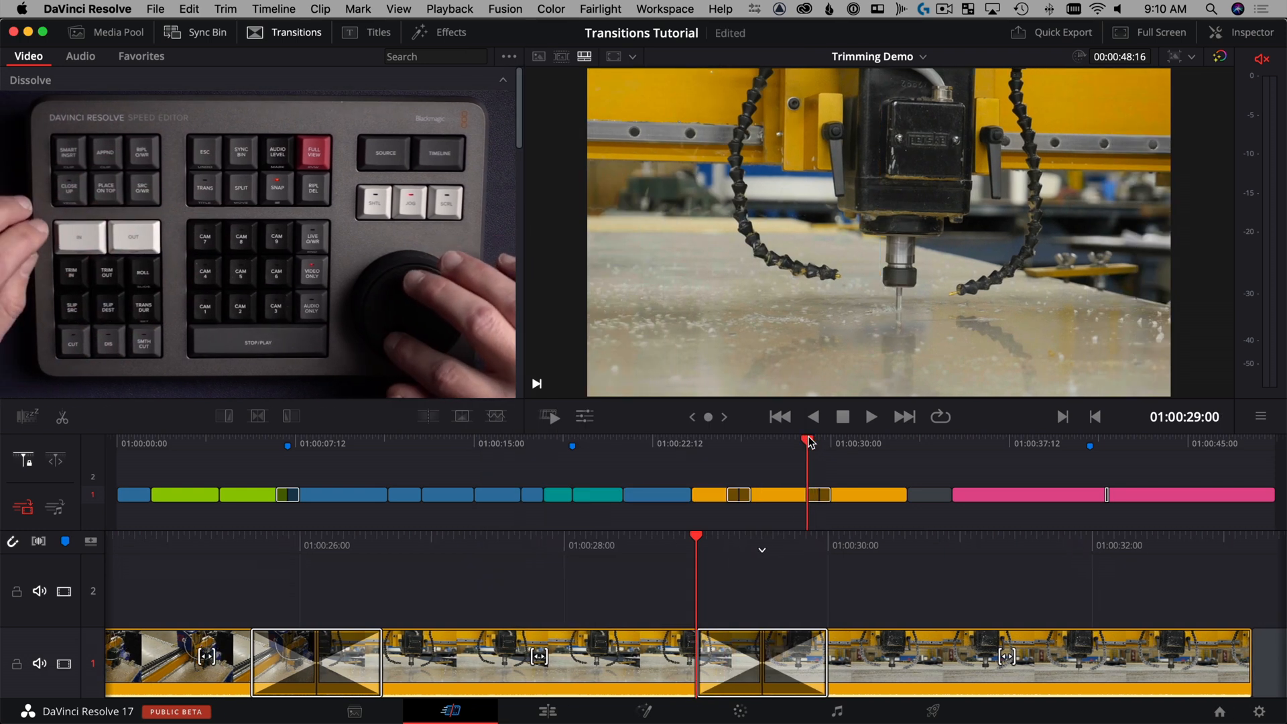
Shorten the Edge Wipe transition to about half a second.
{"action": "left_click", "coordinate": [870, 416]}
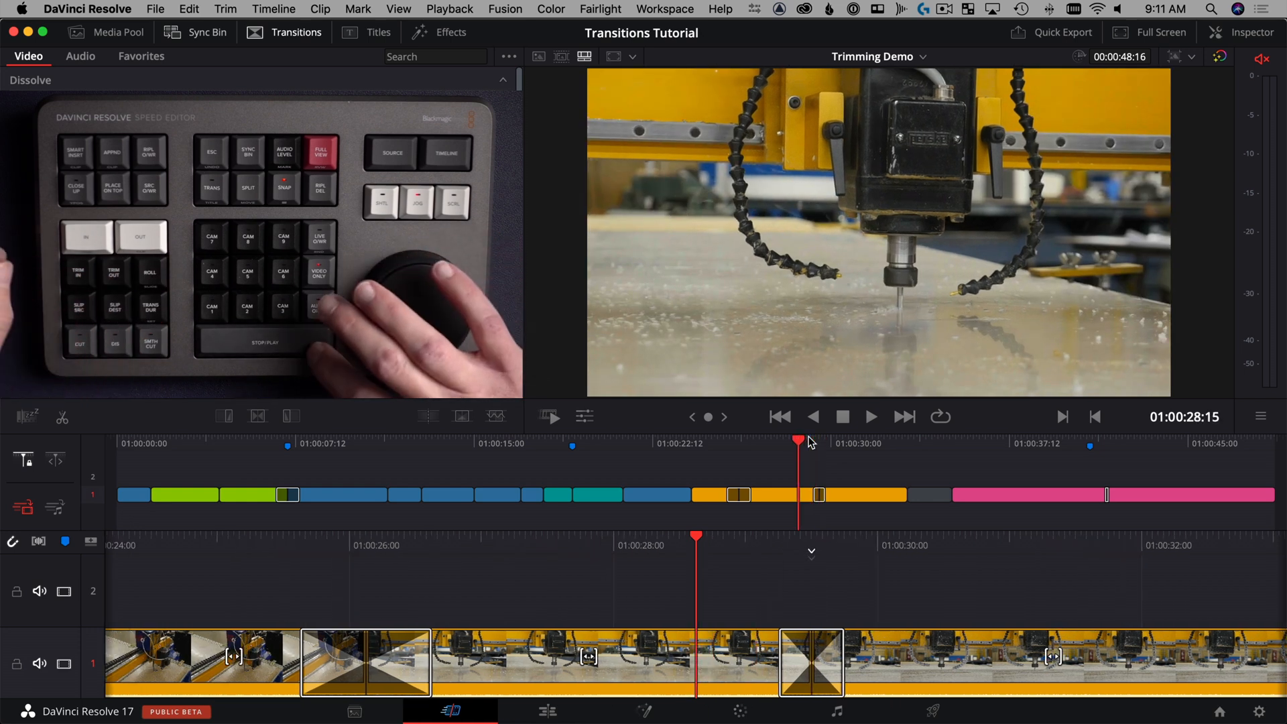
{"action": "left_click", "coordinate": [870, 416]}
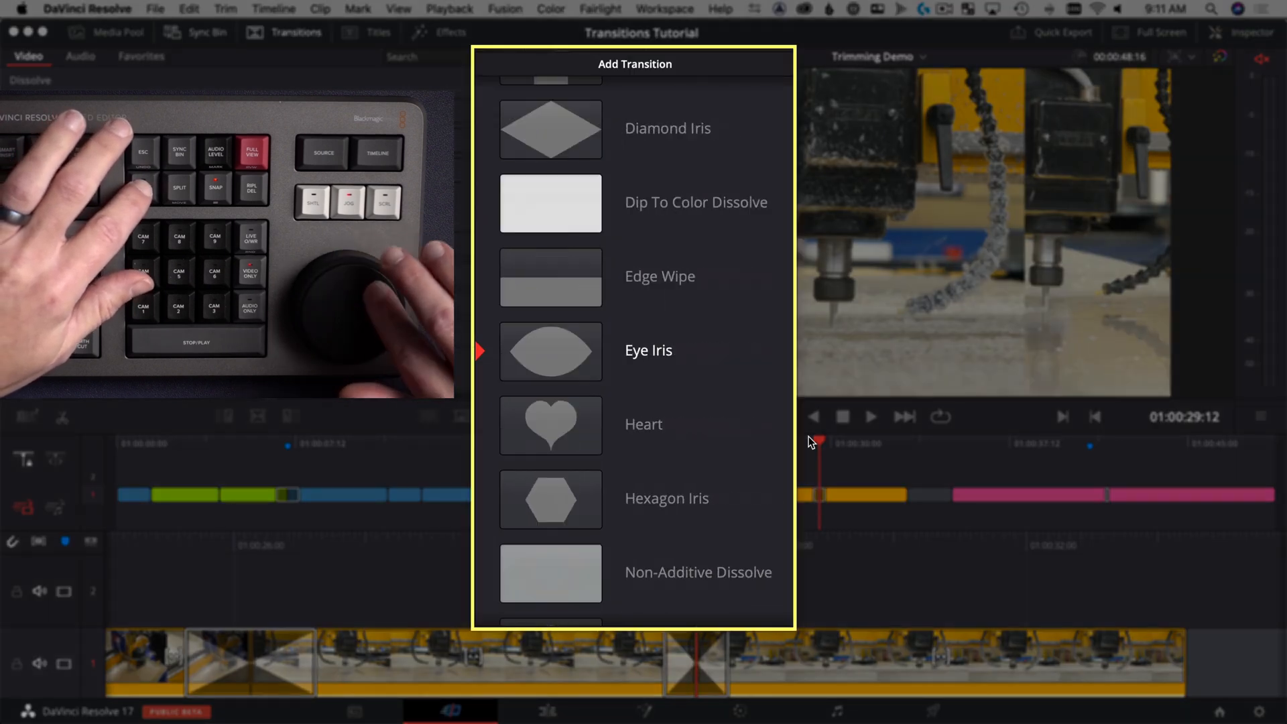
Replace the transition near 01:00:29 with an Eye Iris from the Add Transition list.
{"action": "scroll", "scroll_direction": "down", "scroll_amount": 3}
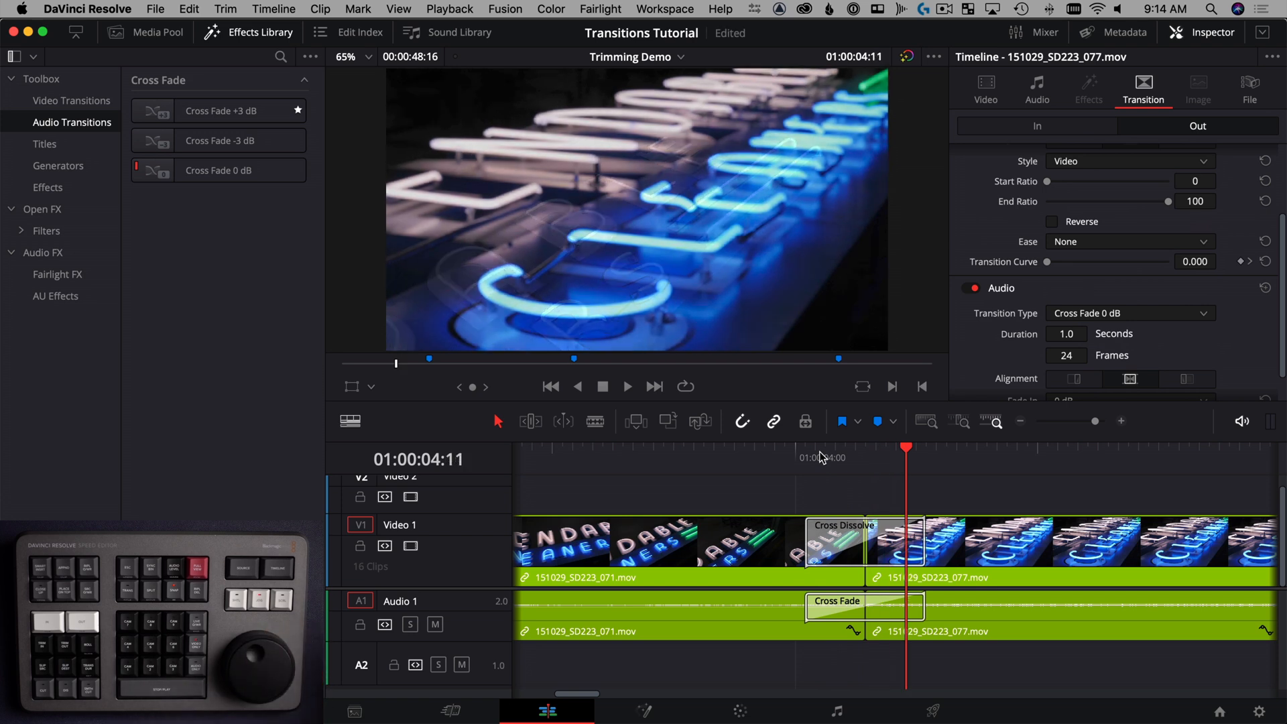
{"action": "mouse_move", "coordinate": [814, 477]}
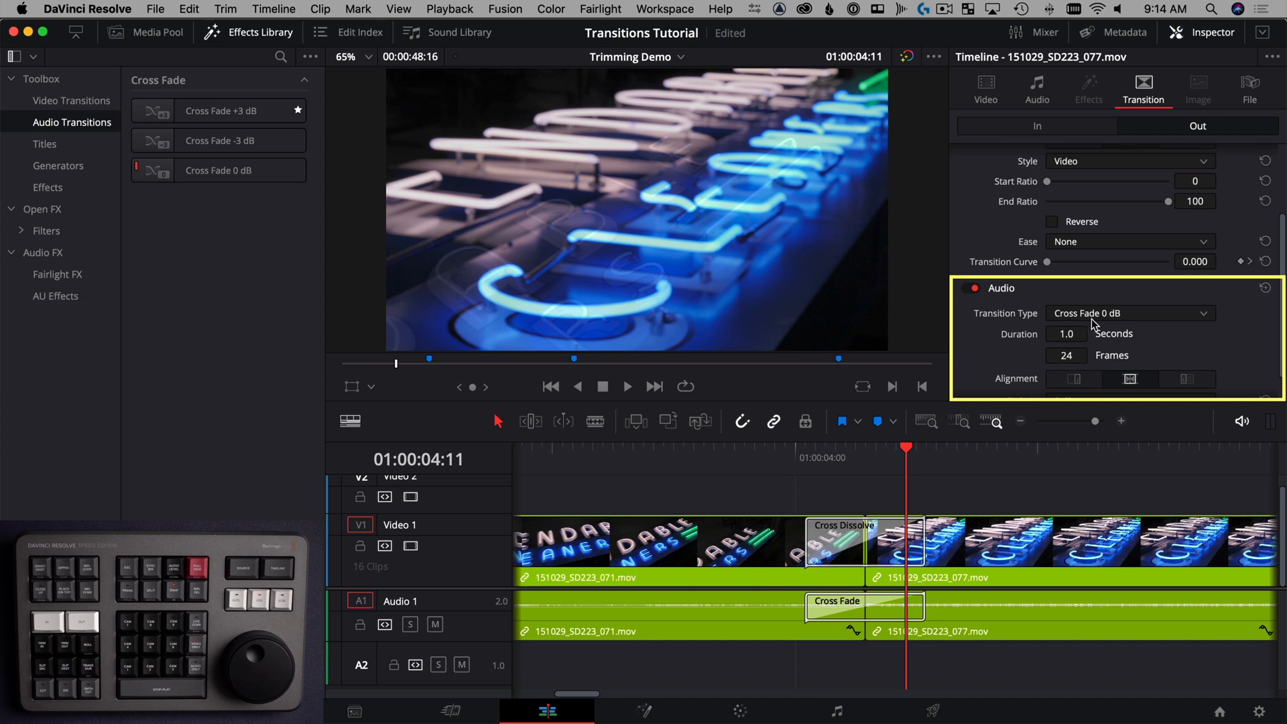
{"action": "mouse_move", "coordinate": [1145, 327]}
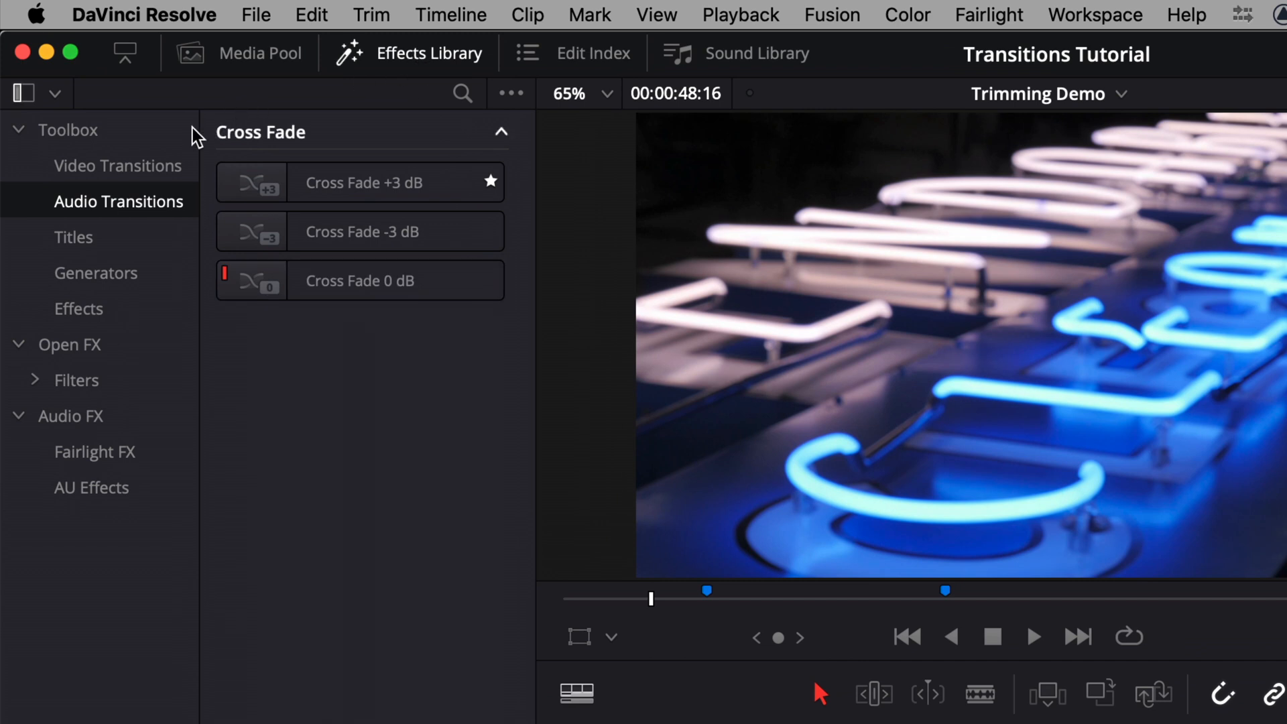
Mark the Cross Fade +3 dB audio transition as a favourite from its context menu.
{"action": "left_click", "coordinate": [359, 183]}
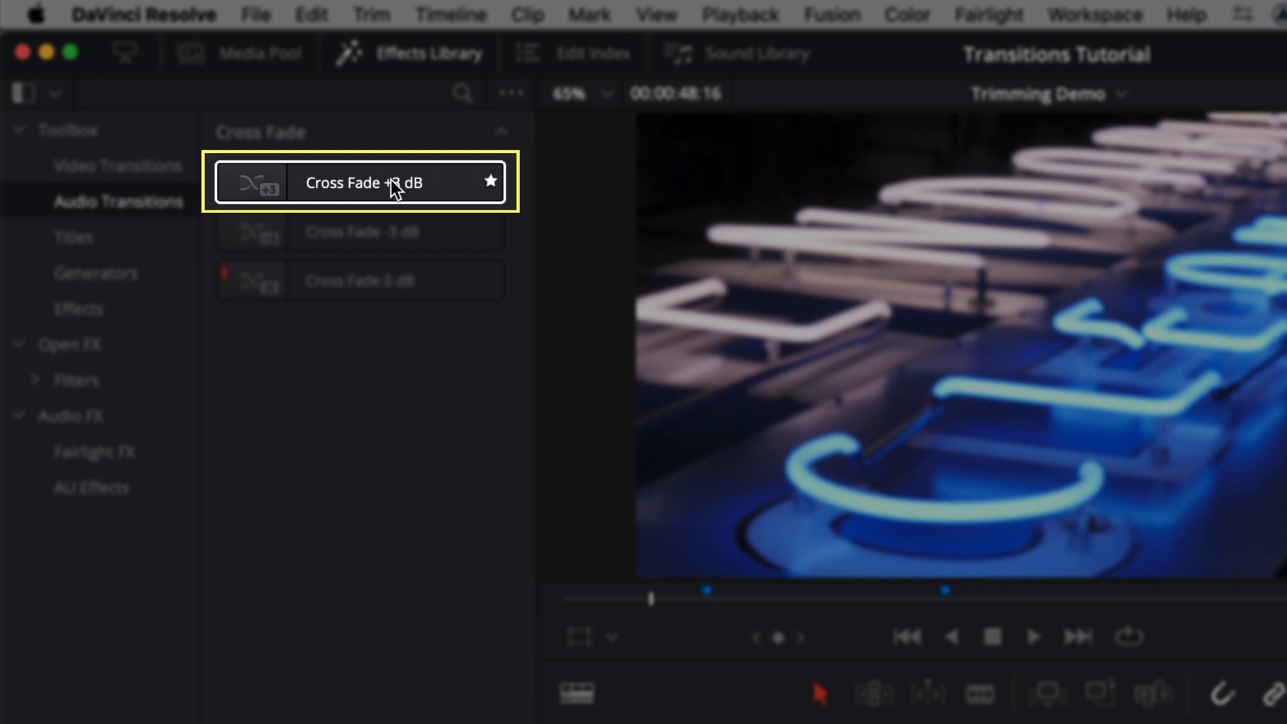
{"action": "right_click", "coordinate": [360, 183]}
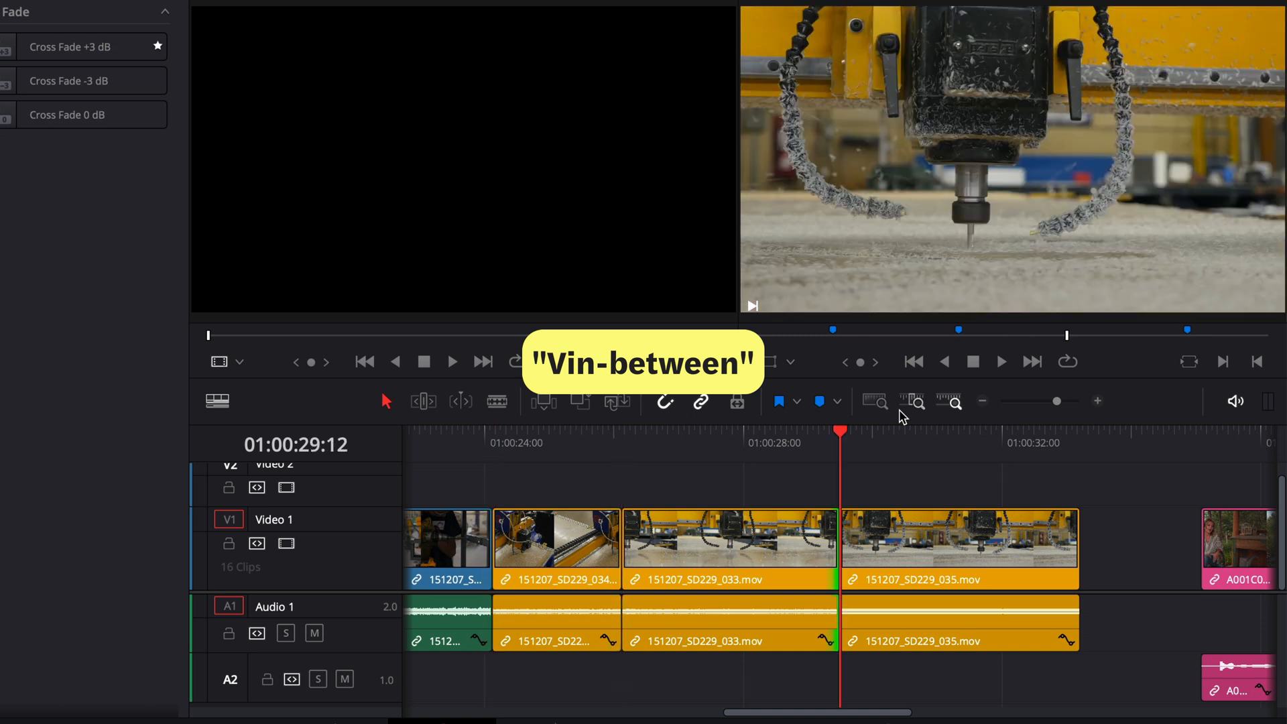
Select the edit point nearest the playhead between clips 033 and 035.
{"action": "key", "text": "u"}
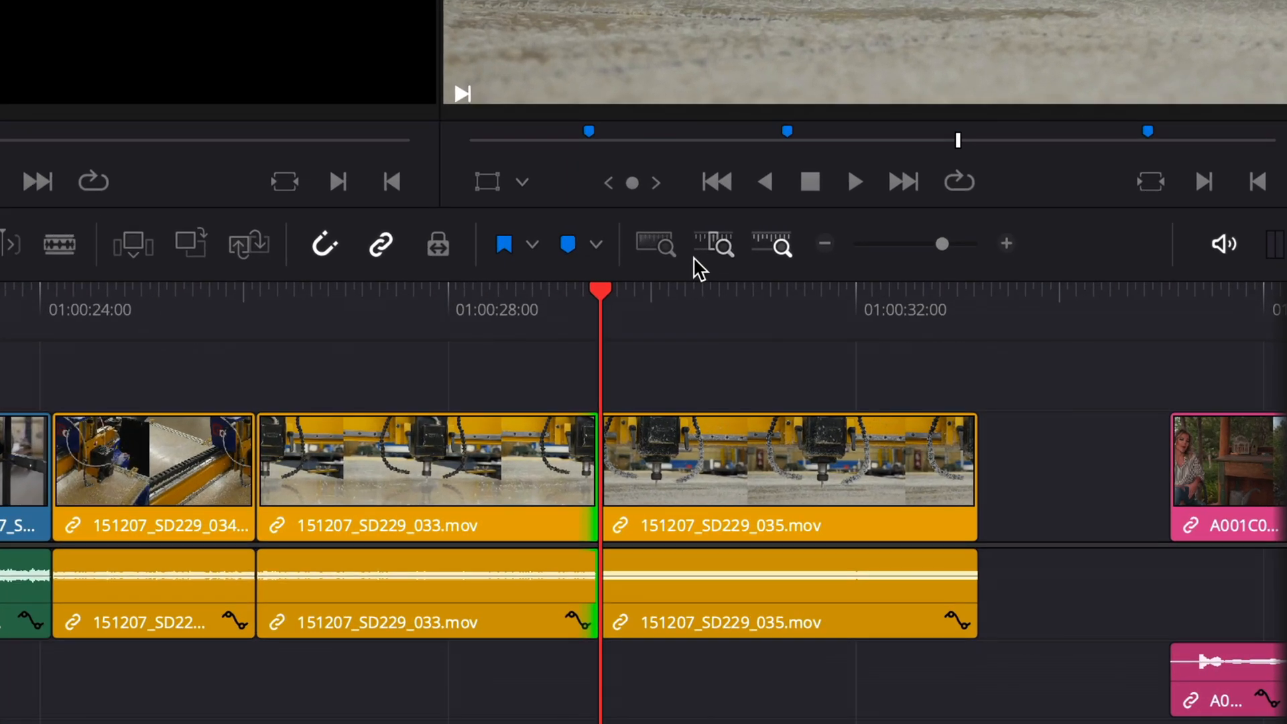
{"action": "mouse_move", "coordinate": [587, 329]}
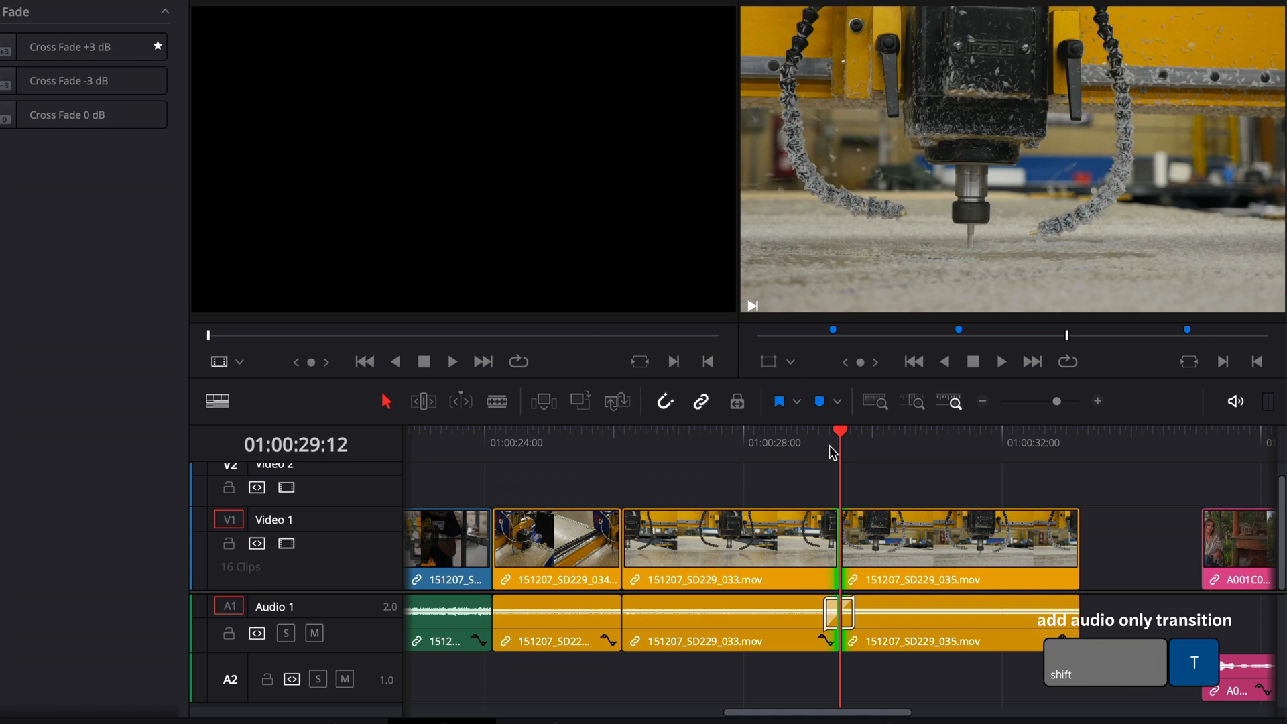
{"action": "key", "text": "cmd+z"}
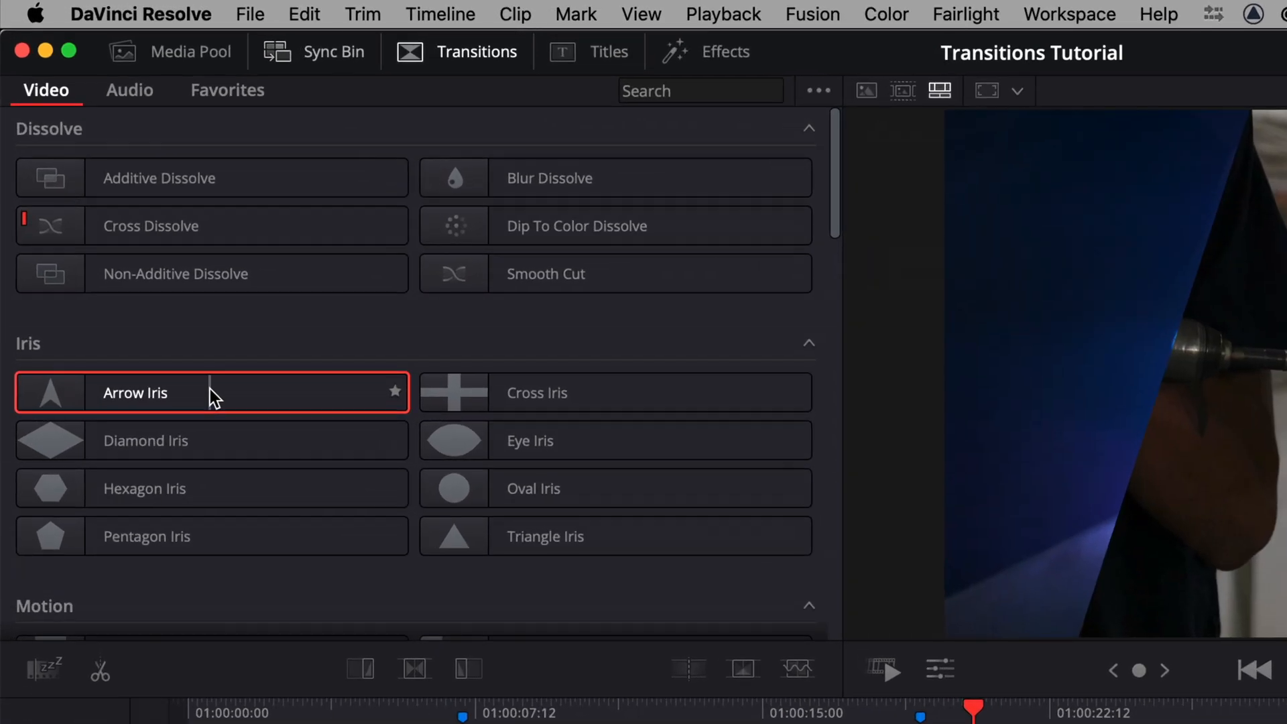
{"action": "mouse_move", "coordinate": [604, 440]}
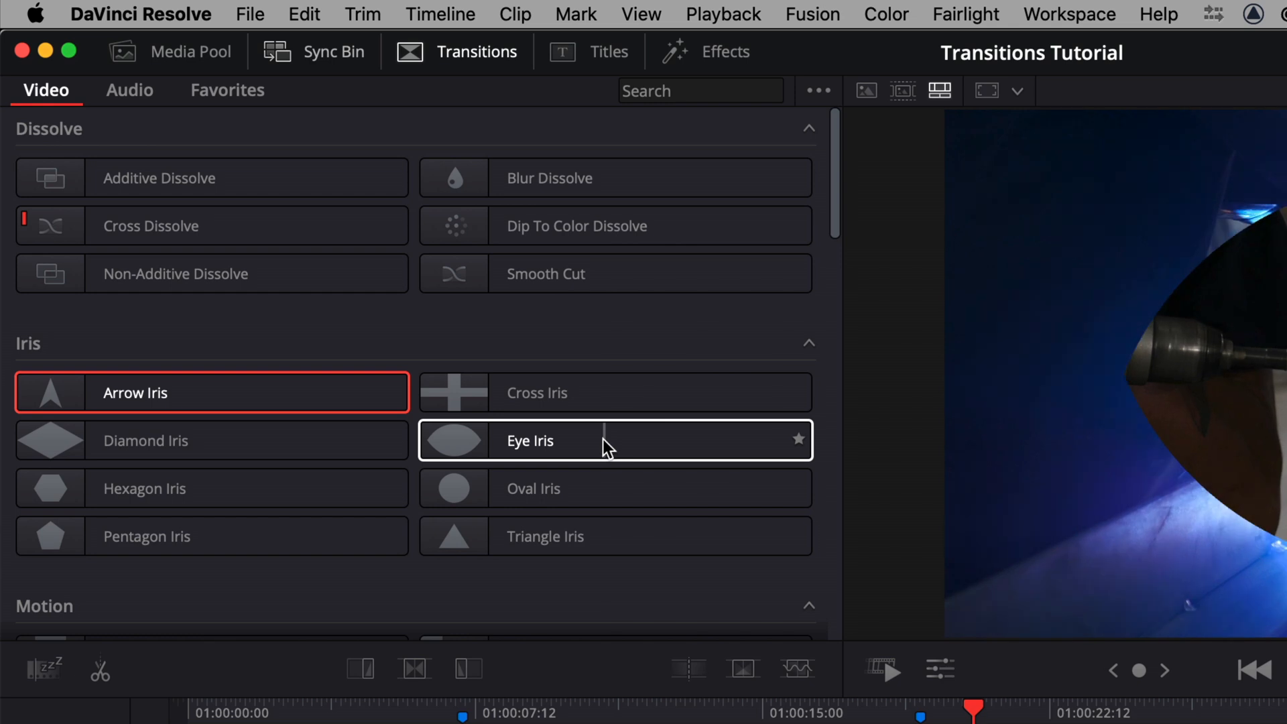
Apply the Eye Iris video transition to the selected edit points and clips.
{"action": "right_click", "coordinate": [529, 441]}
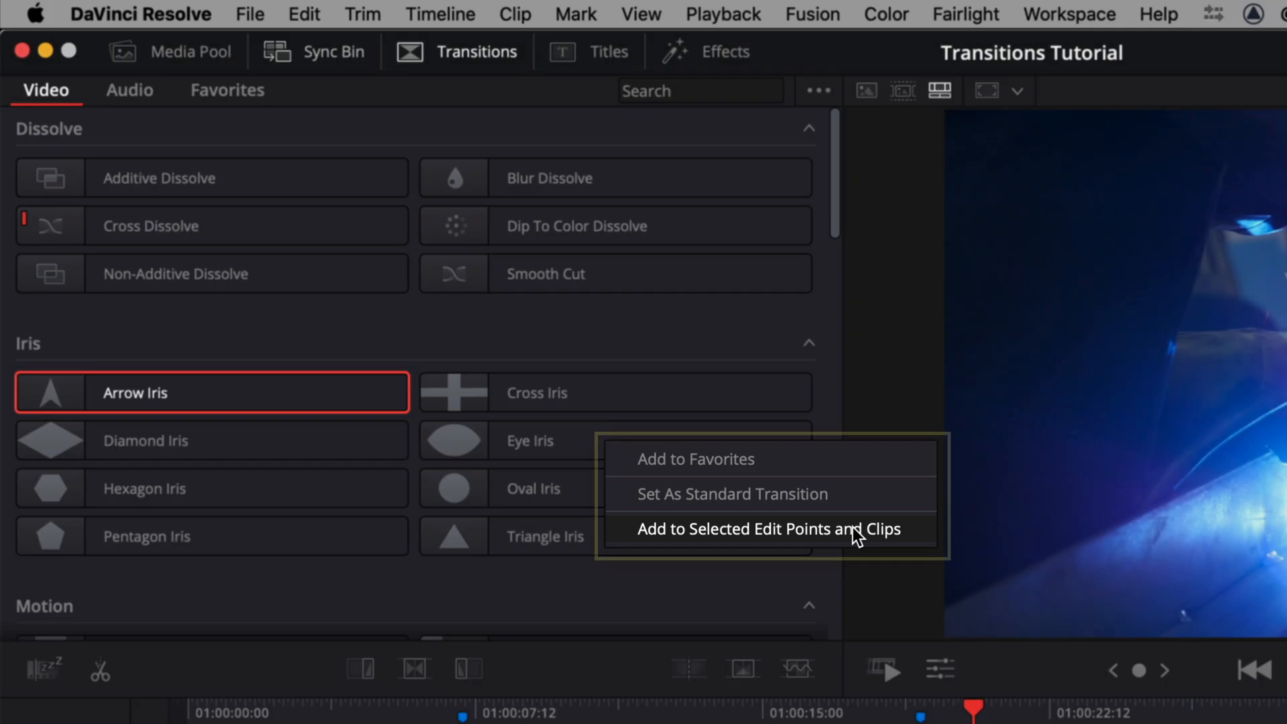
{"action": "left_click", "coordinate": [771, 528]}
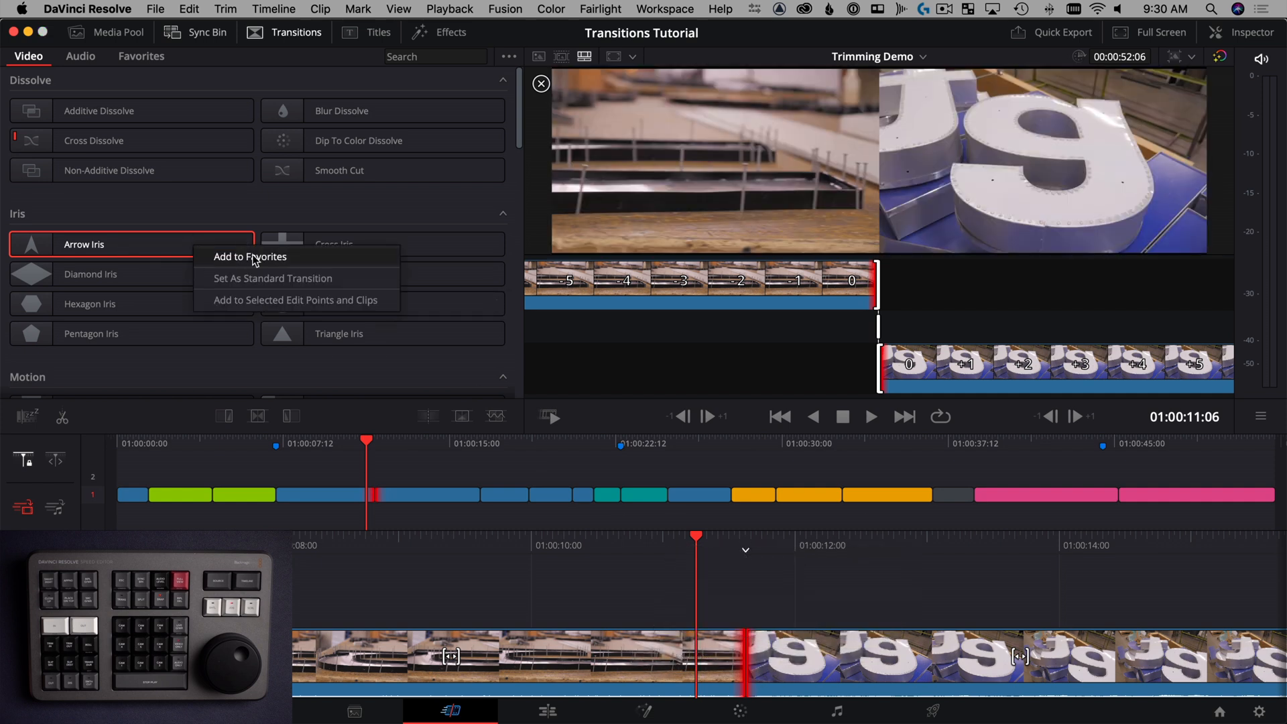
{"action": "mouse_move", "coordinate": [295, 299]}
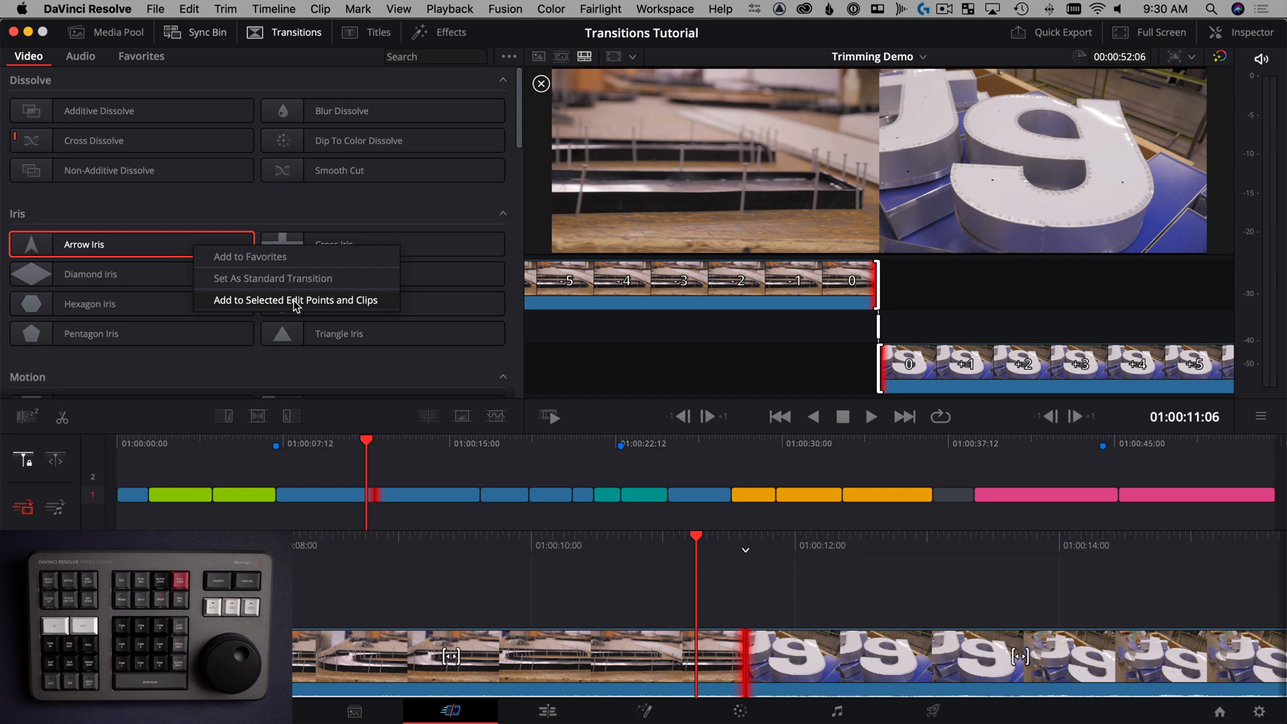
Apply Arrow Iris to the selected edit points, skipping clips without enough handles.
{"action": "left_click", "coordinate": [293, 299]}
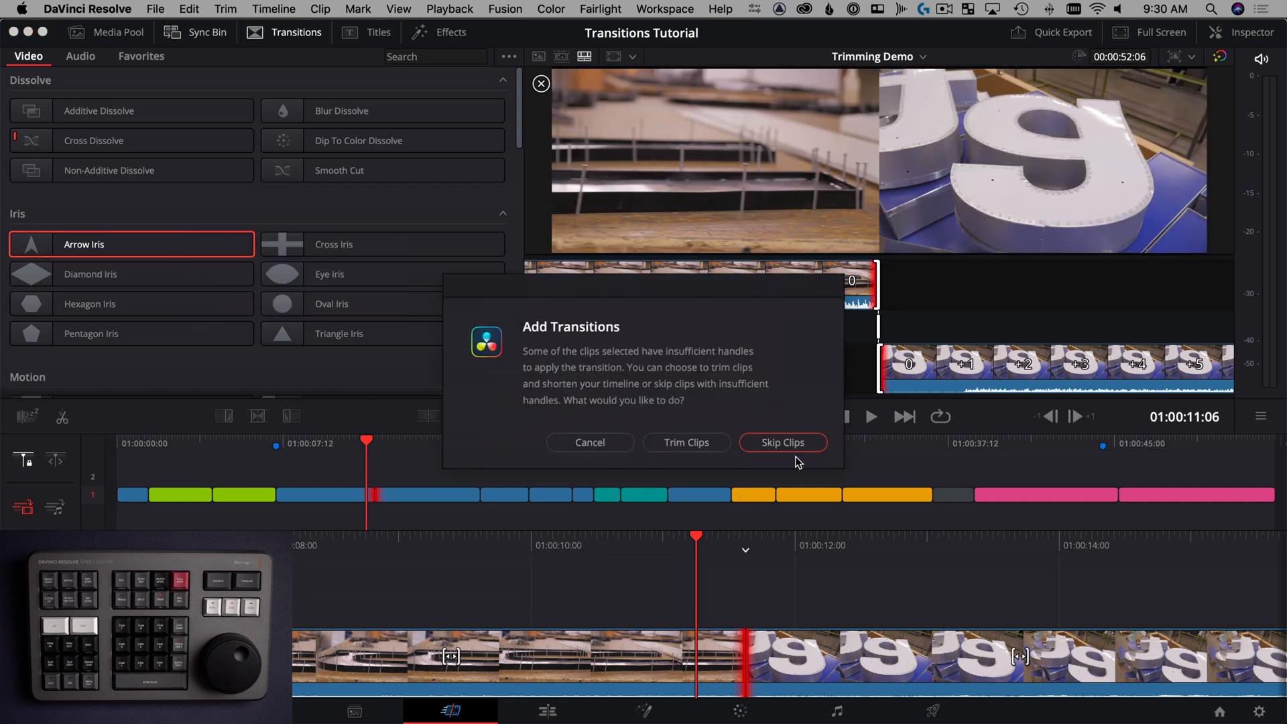
{"action": "left_click", "coordinate": [781, 441]}
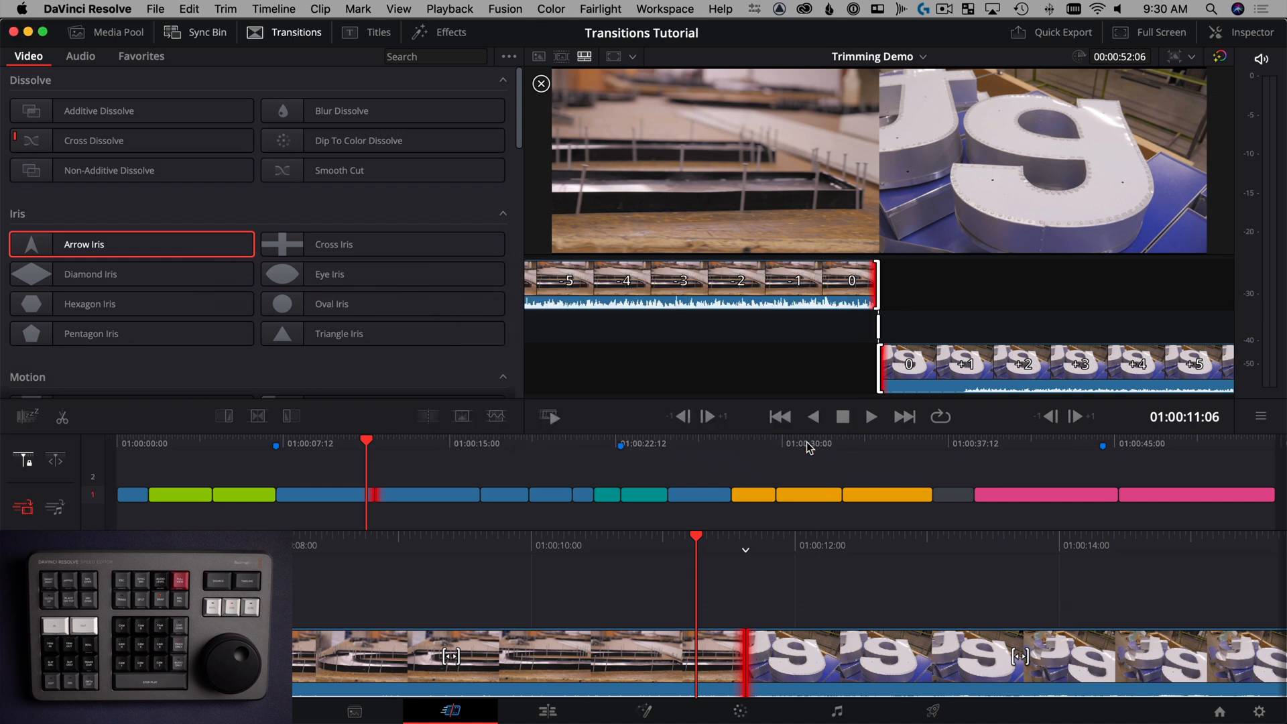